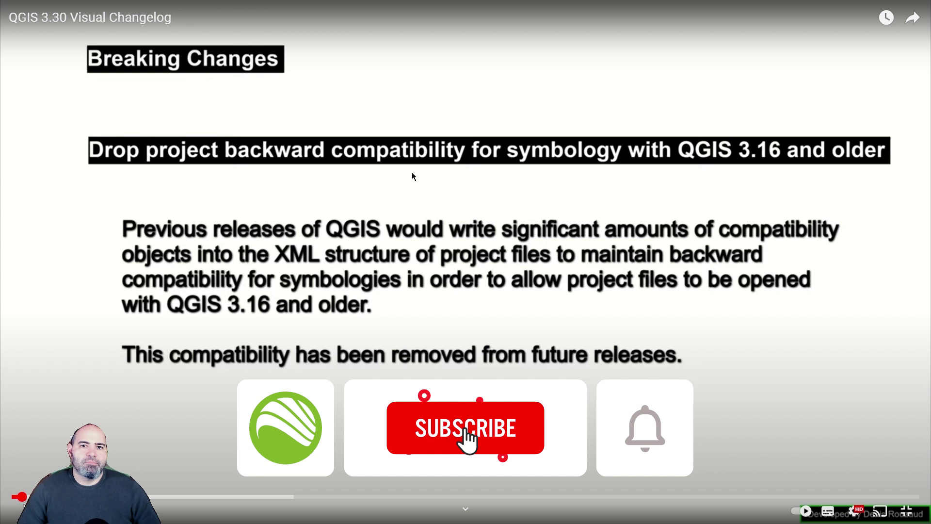
# Step: Play the QGIS 3.30 changelog video through the Breaking Changes slide
pyautogui.click(465, 429)
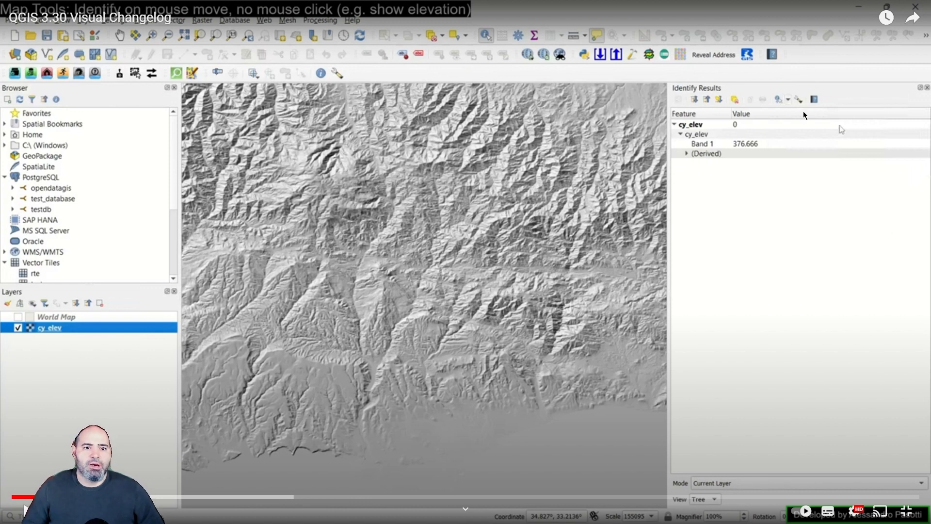
pyautogui.moveTo(828, 146)
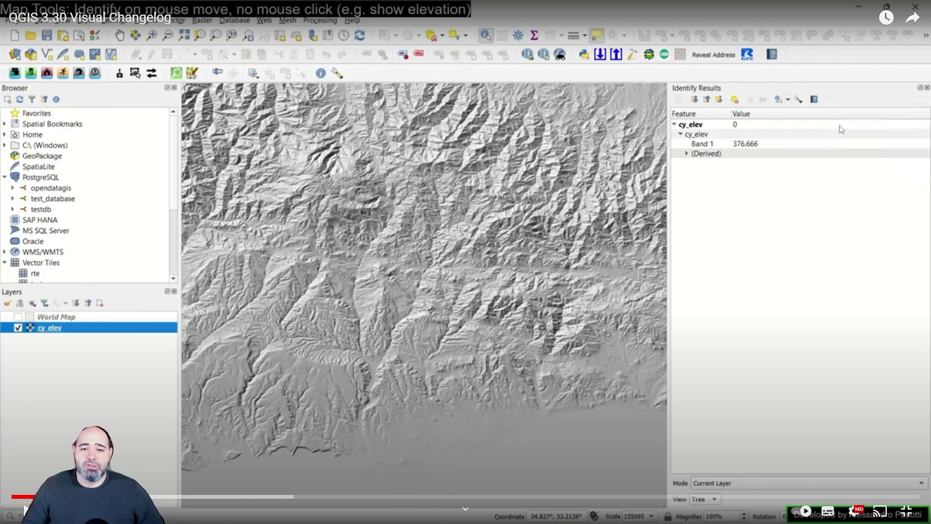
pyautogui.moveTo(352, 179)
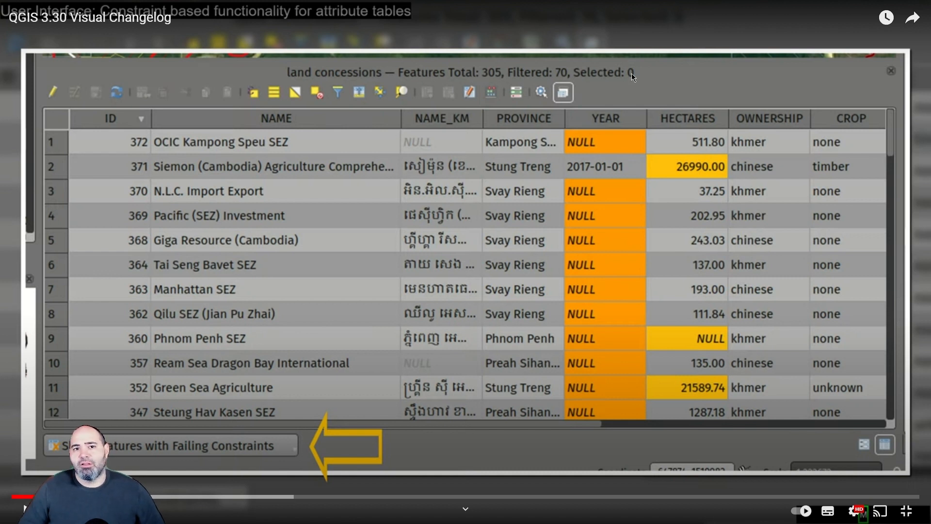
pyautogui.moveTo(574, 113)
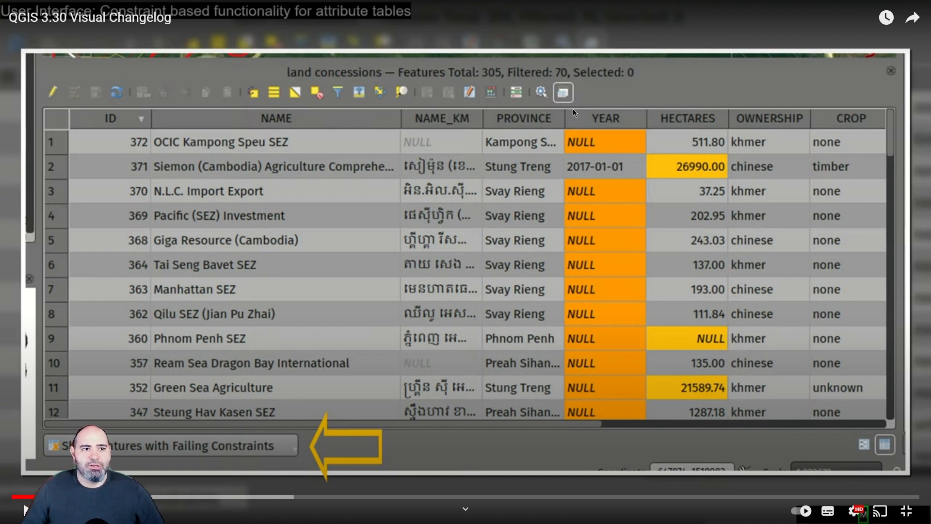
# Step: Advance the video to the constraint-based attribute tables slide with the land concessions table
pyautogui.doubleClick(752, 267)
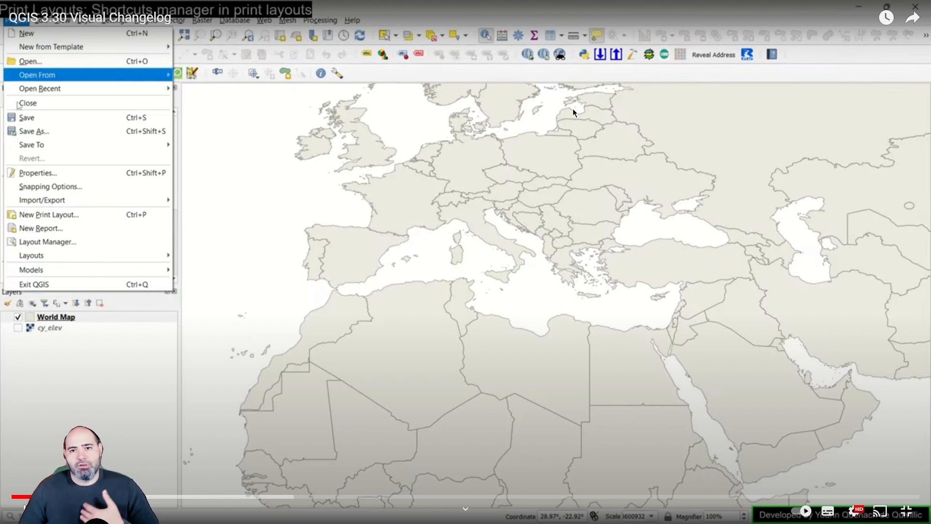
pyautogui.moveTo(662, 302)
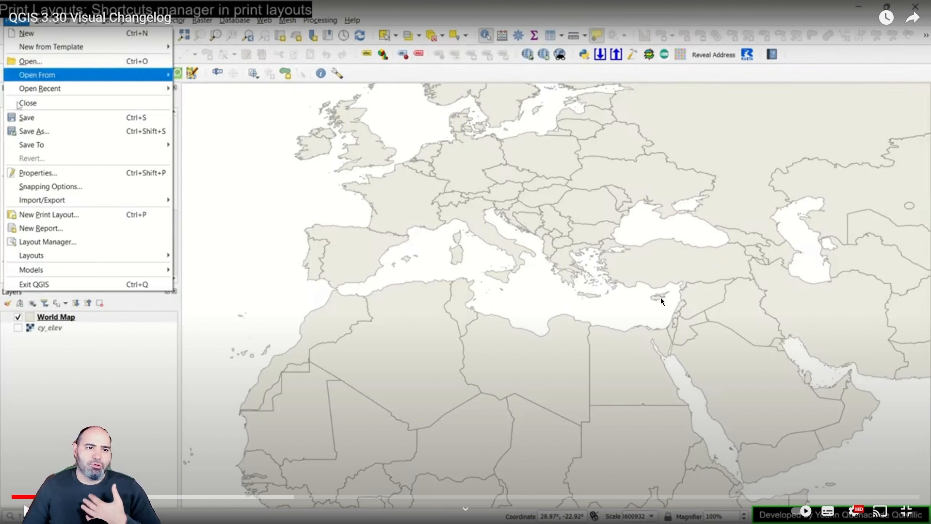
# Step: Play through the 'Shortcuts manager in print layouts' slide while narrating
pyautogui.click(48, 215)
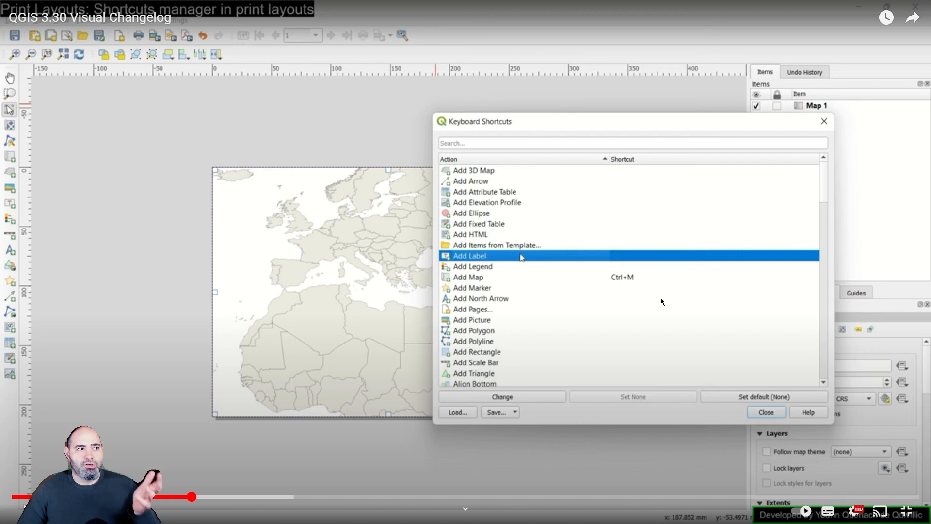
pyautogui.click(766, 412)
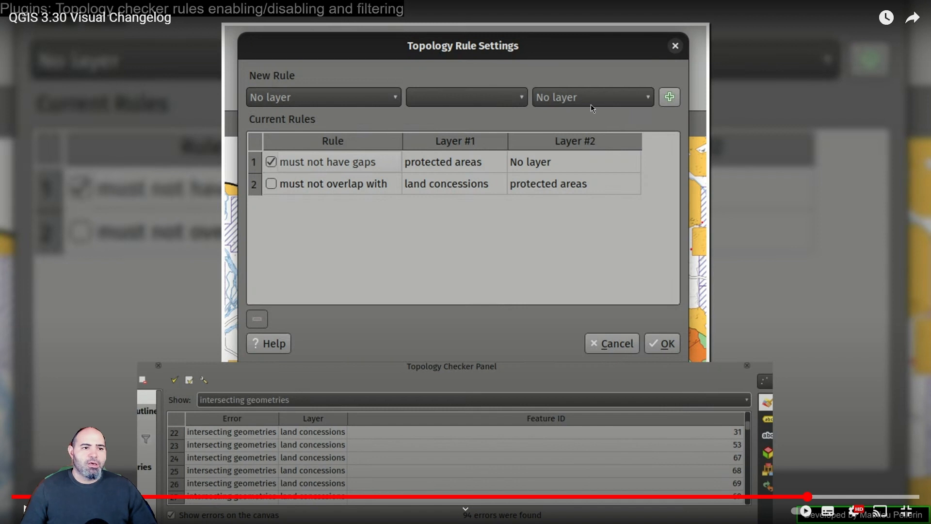
pyautogui.moveTo(784, 130)
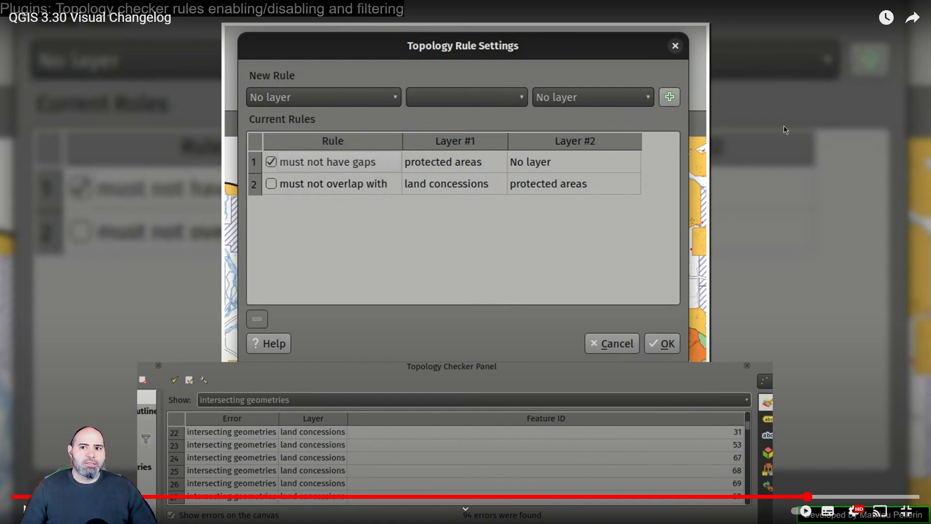